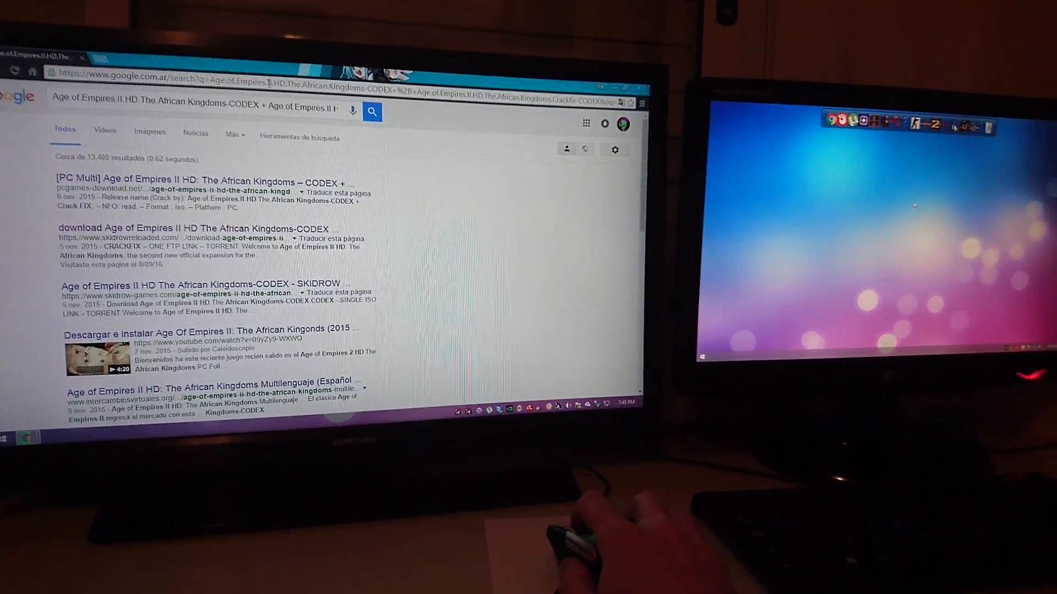
# - Dismiss the Google results window to reveal the downloaded archive on the desktop
pyautogui.click(202, 111)
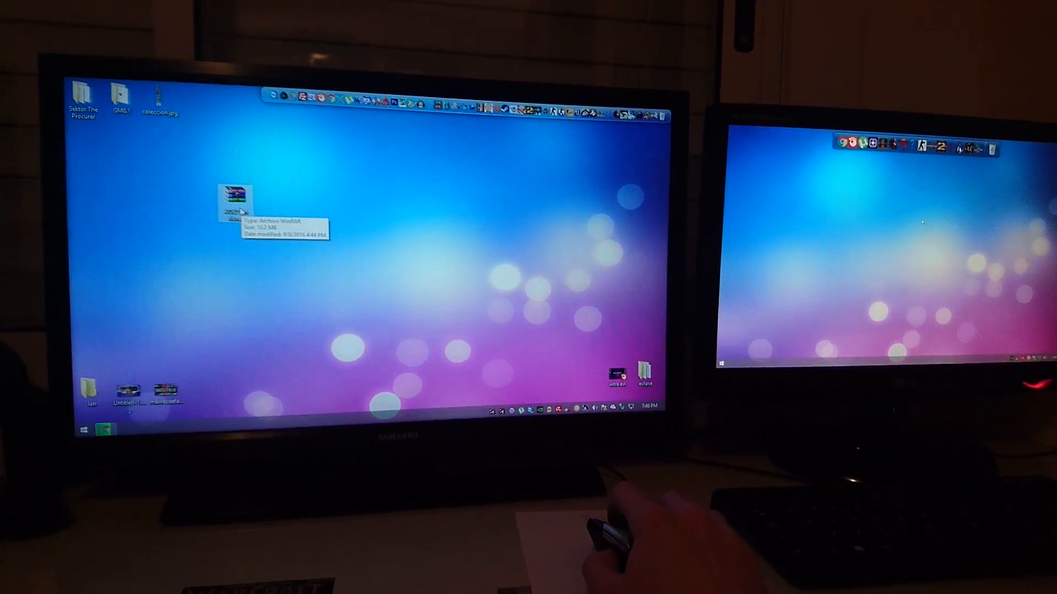
# - Open AOE2 lan fix.rar, dismiss the trial notice, and extract its patch files
pyautogui.doubleClick(235, 198)
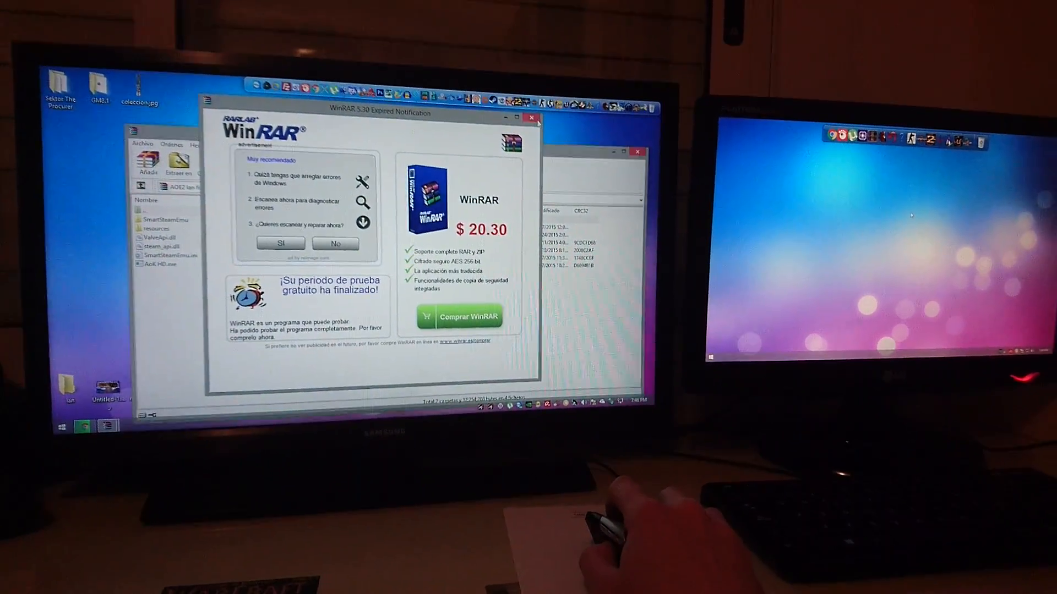
pyautogui.click(532, 117)
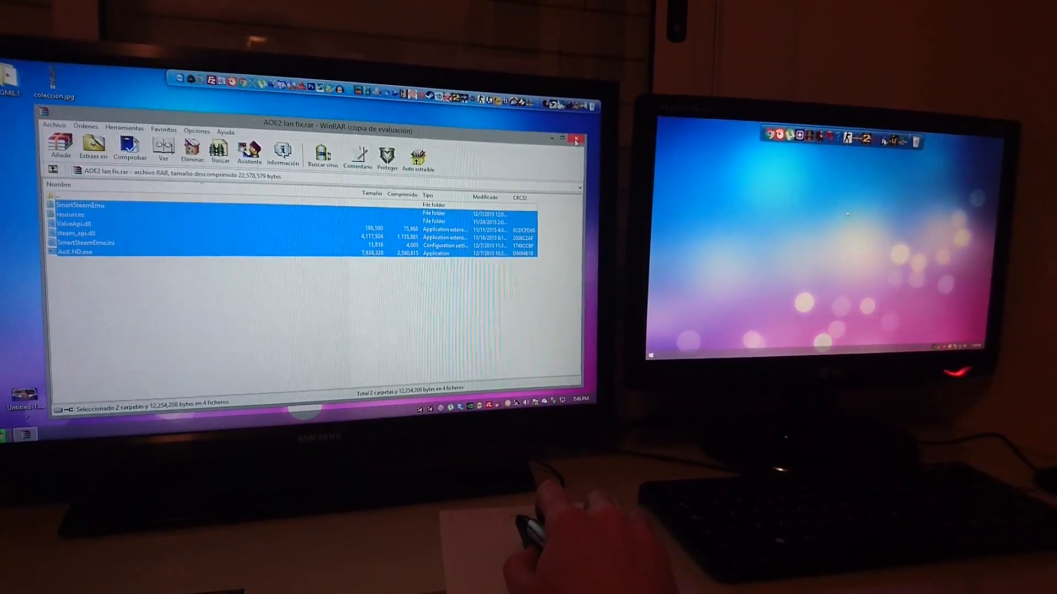
pyautogui.click(576, 138)
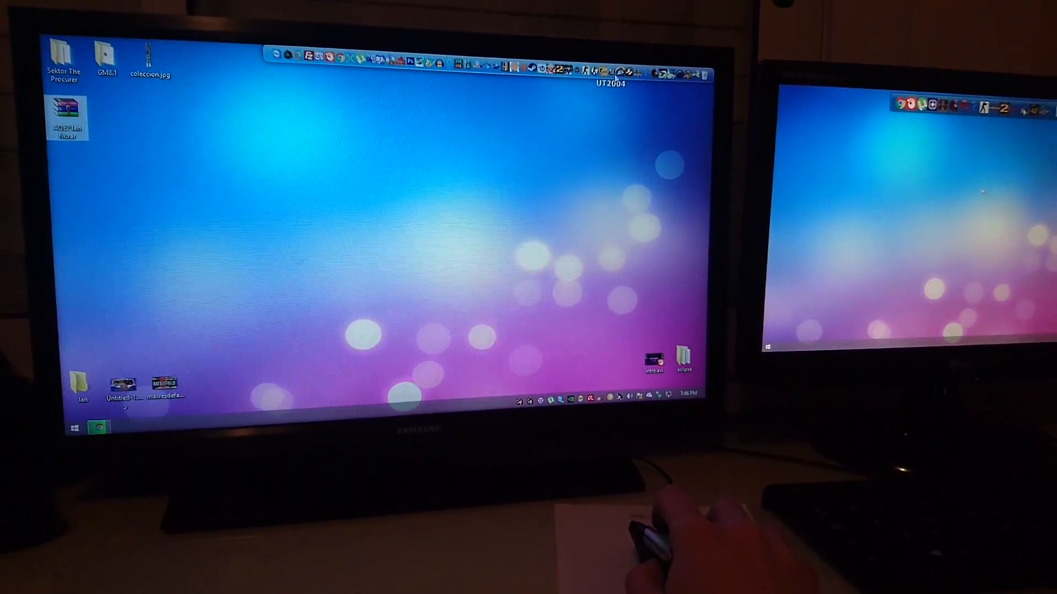
# - Run AoK HD.exe from Documents > Age of Empires II HD The African Kingdoms, confirming the warning
pyautogui.click(72, 429)
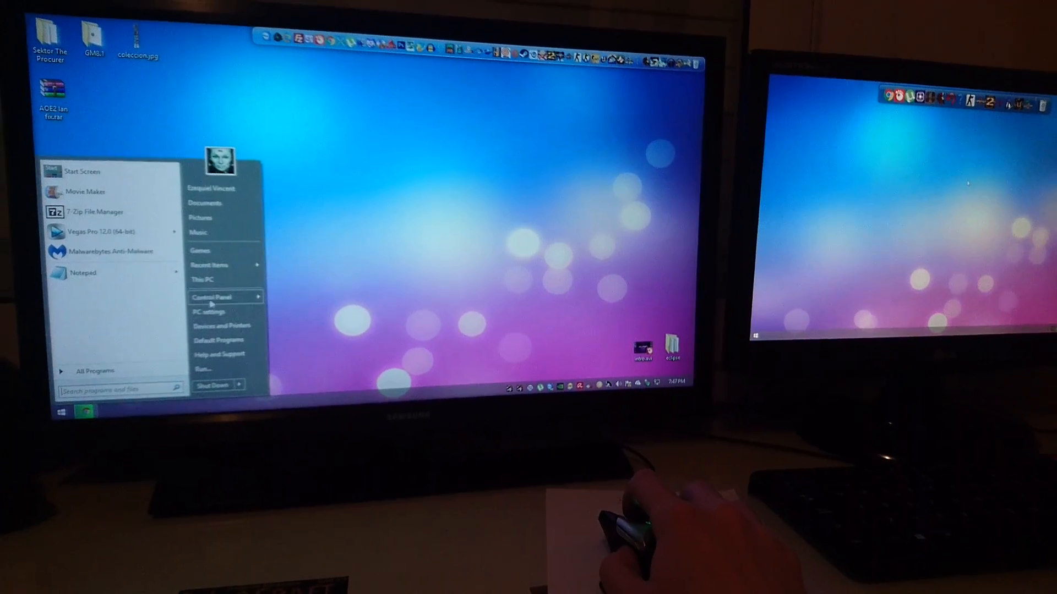
pyautogui.click(205, 202)
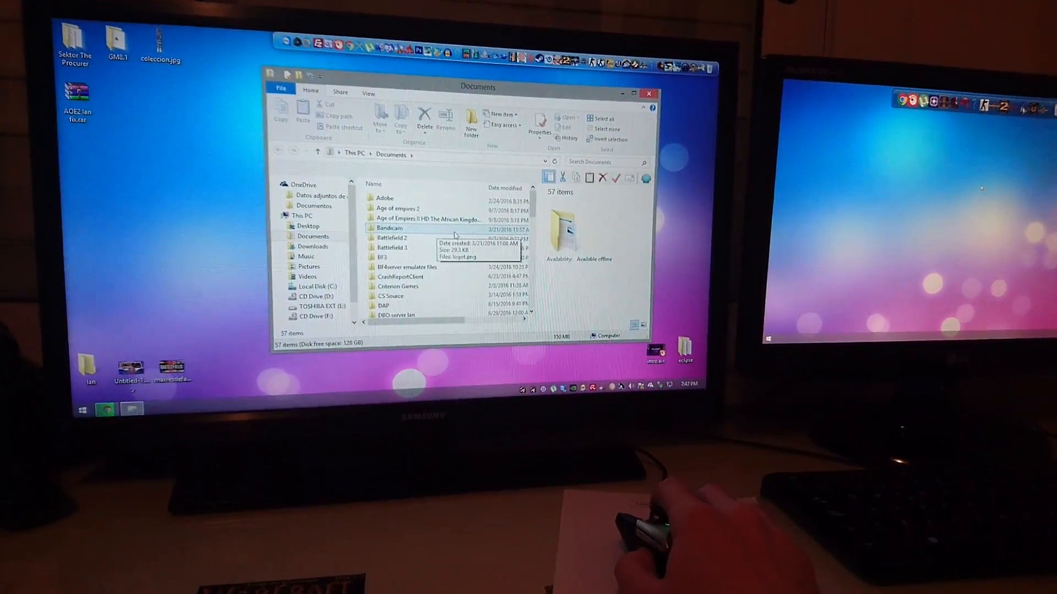
pyautogui.doubleClick(423, 220)
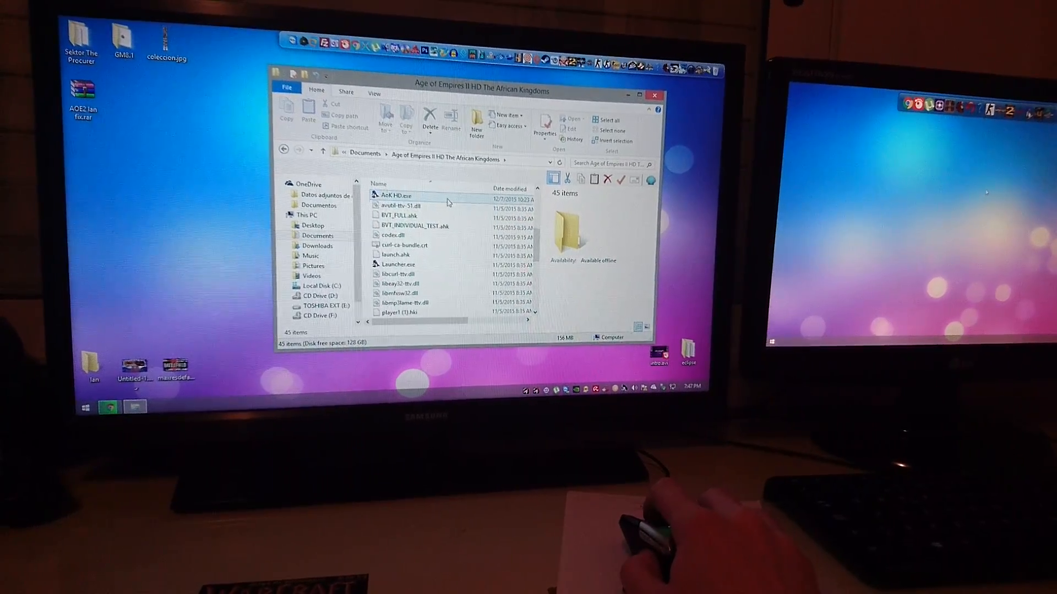
pyautogui.doubleClick(396, 196)
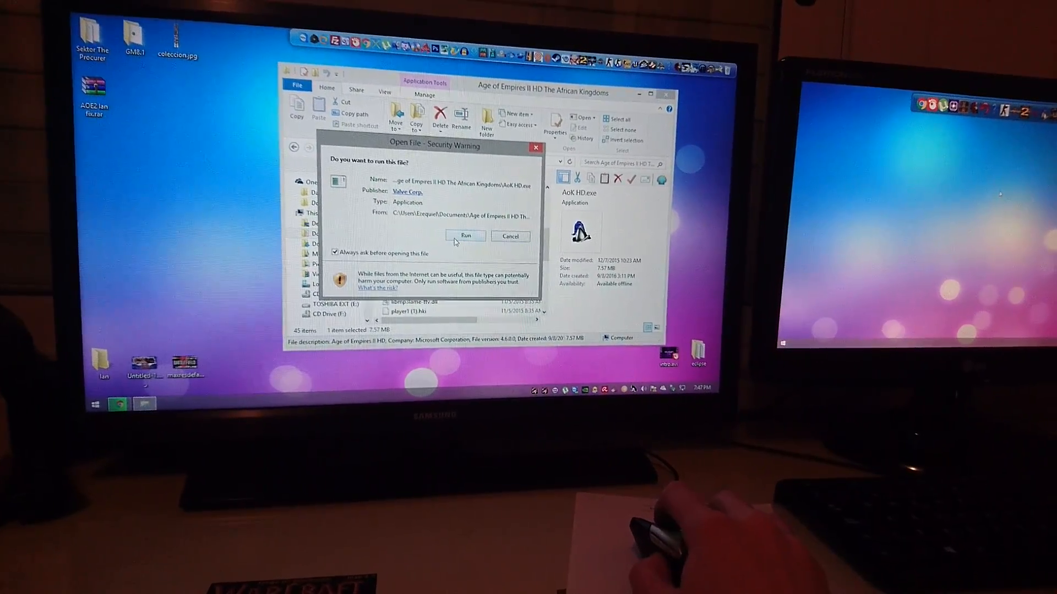
pyautogui.click(465, 236)
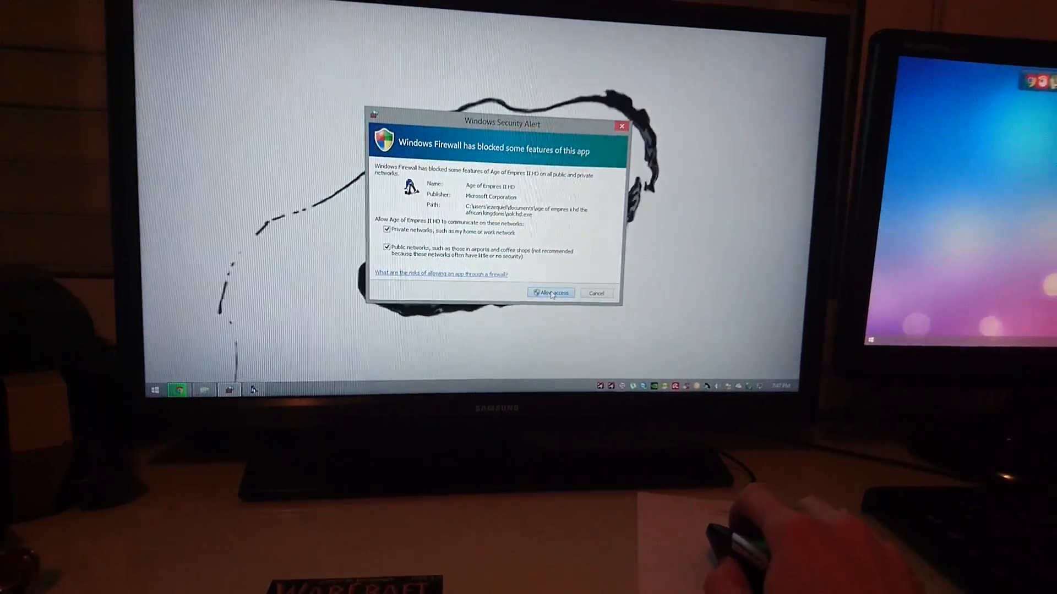
# - Allow Age of Empires II HD network access in the Windows Security Alert
pyautogui.click(550, 293)
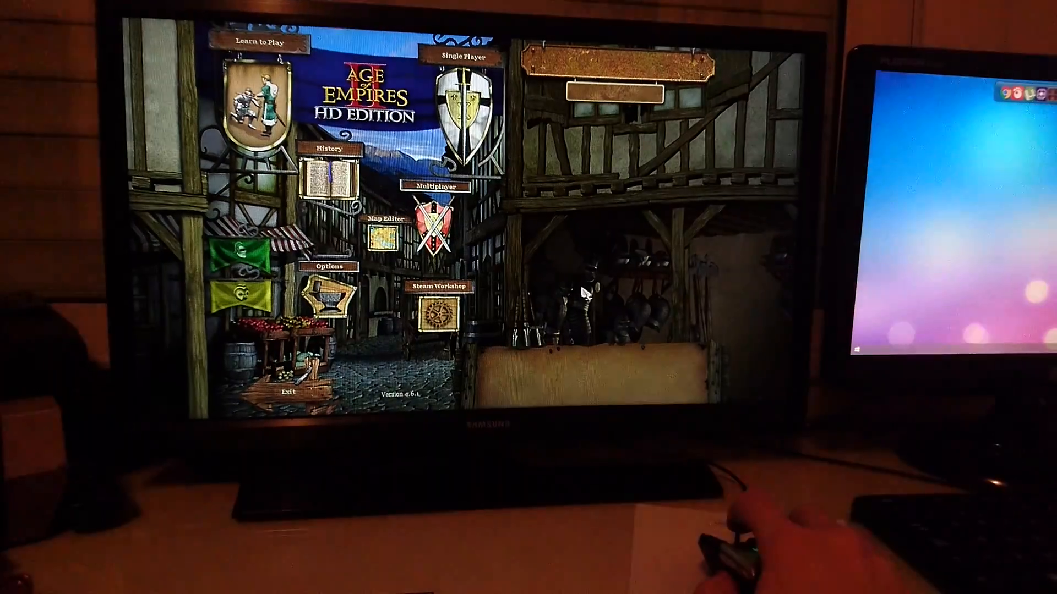